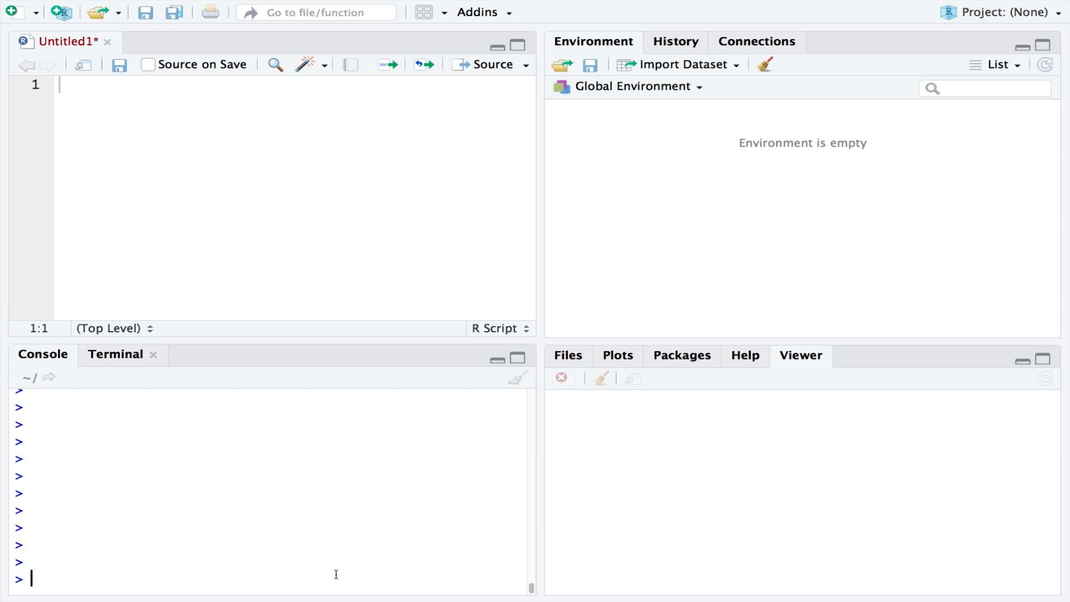
Step: Evaluate 5/50 in the console, returning 0.1
{"action": "type", "text": "5"}
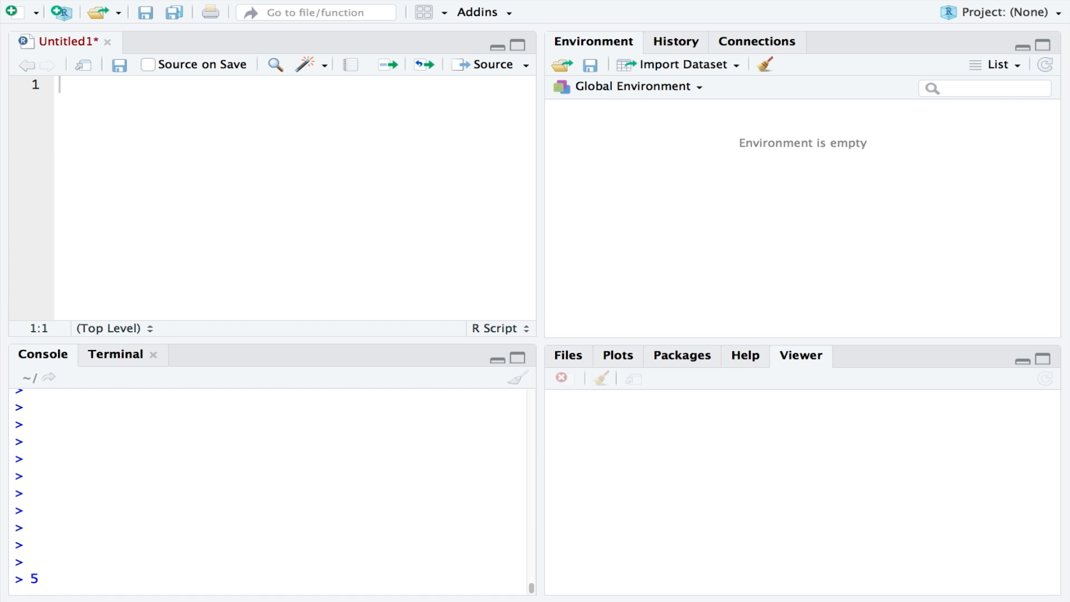
{"action": "type", "text": "/"}
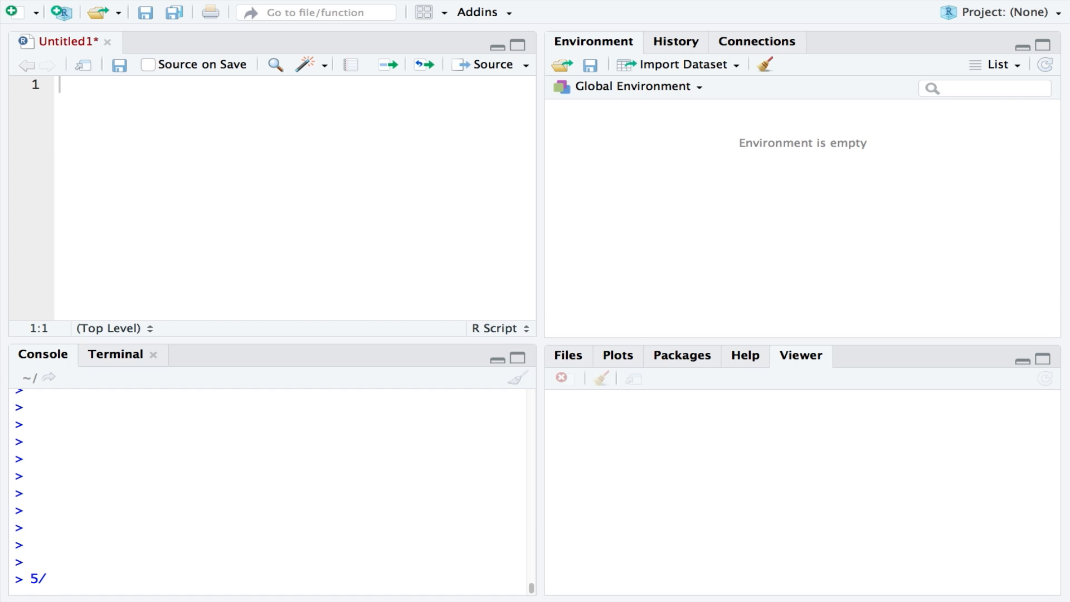
{"action": "type", "text": "50"}
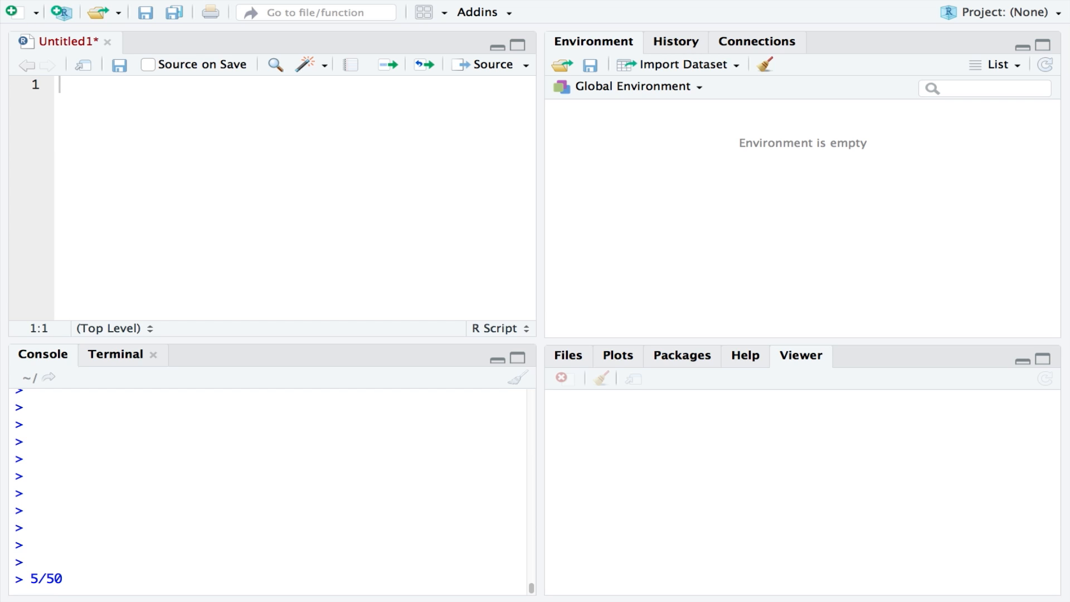
{"action": "key", "text": "Enter"}
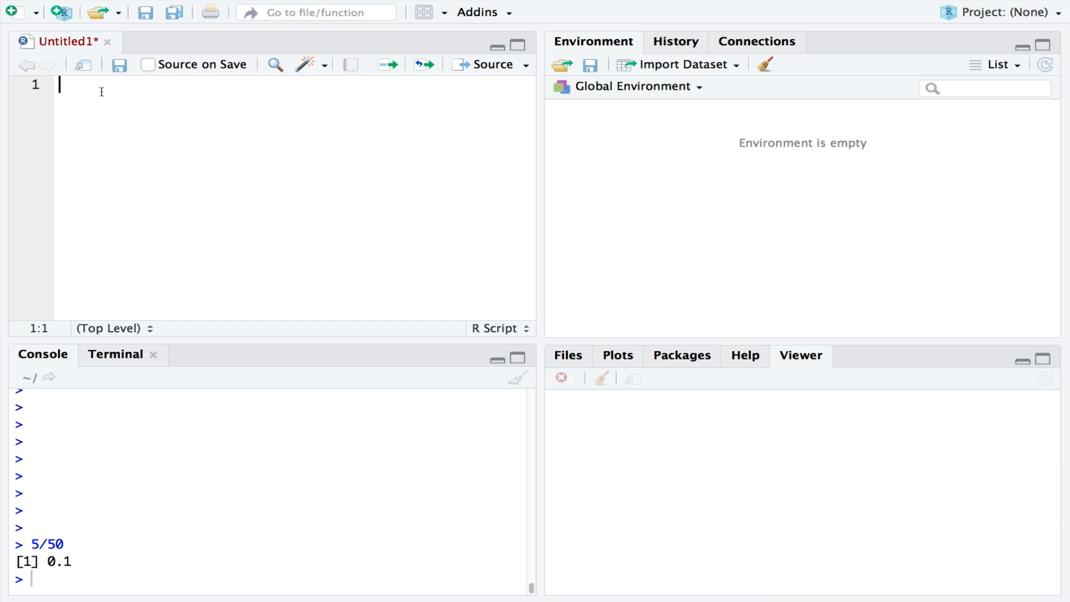
Step: Write the note sample/total=% on line 1 of the Untitled1 script
{"action": "type", "text": "samp"}
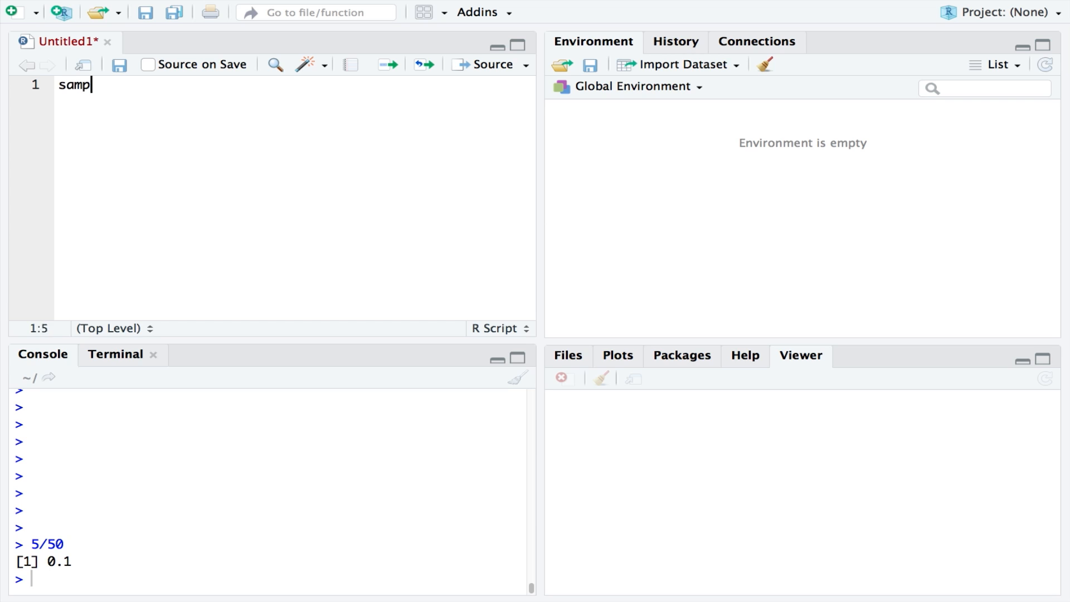
{"action": "type", "text": "le/total"}
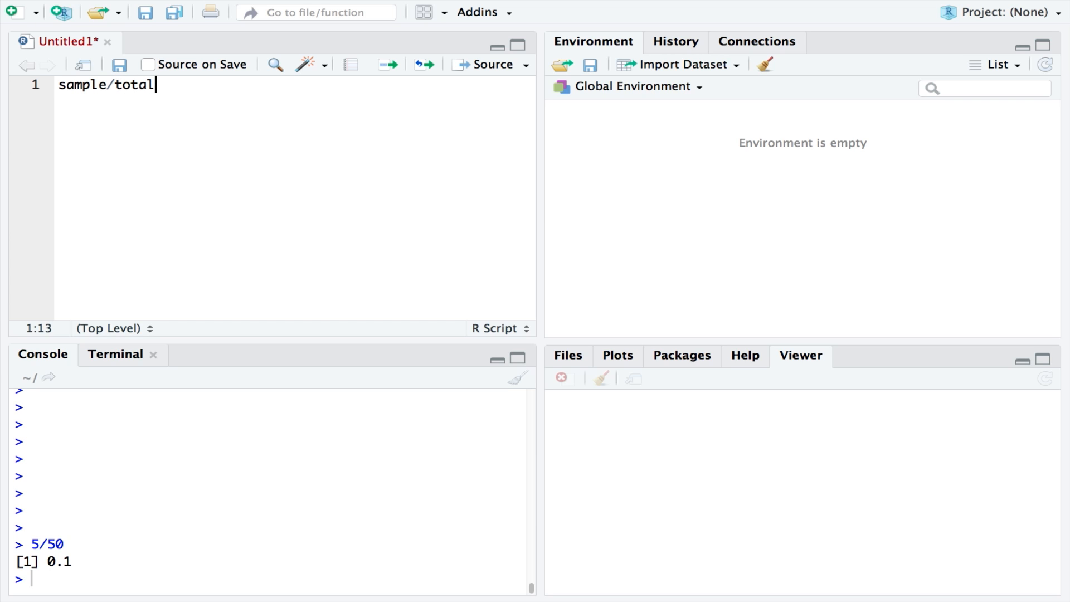
{"action": "type", "text": "=%"}
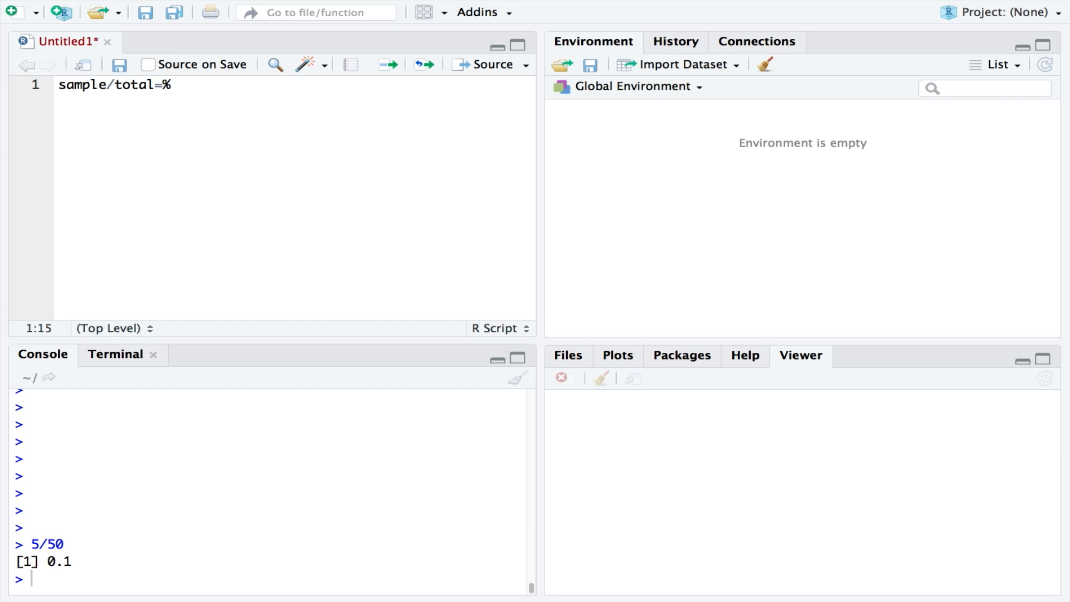
Step: Define sales as c() of 20 strawberry, vanilla and chocolate entries, then begin View(sales)
{"action": "type", "text": "sales"}
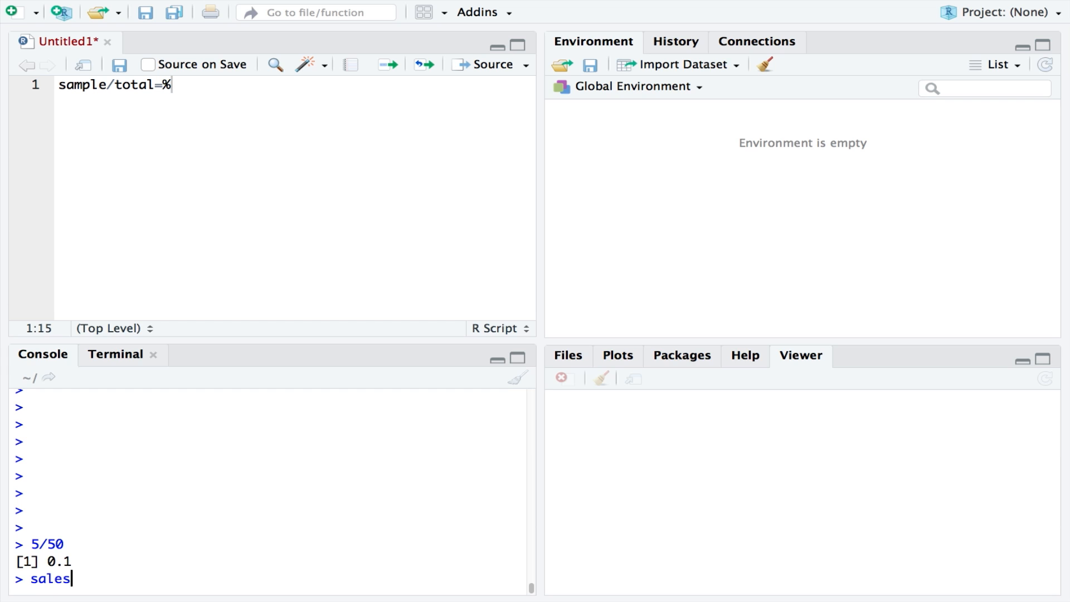
{"action": "type", "text": "=c("}
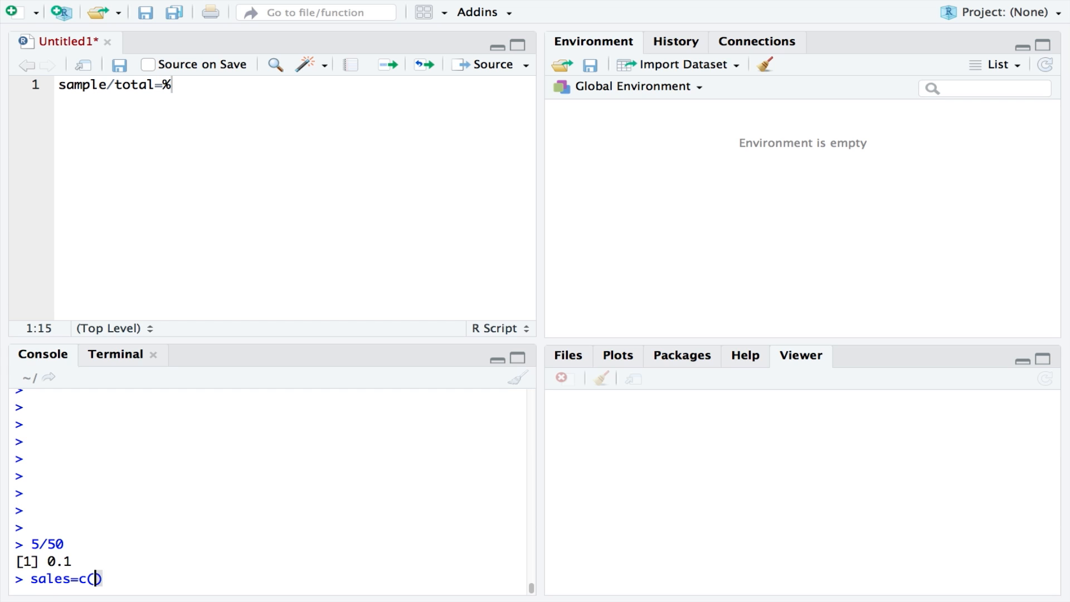
{"action": "type", "text": "'strawberry','strawberry','strawberry',"}
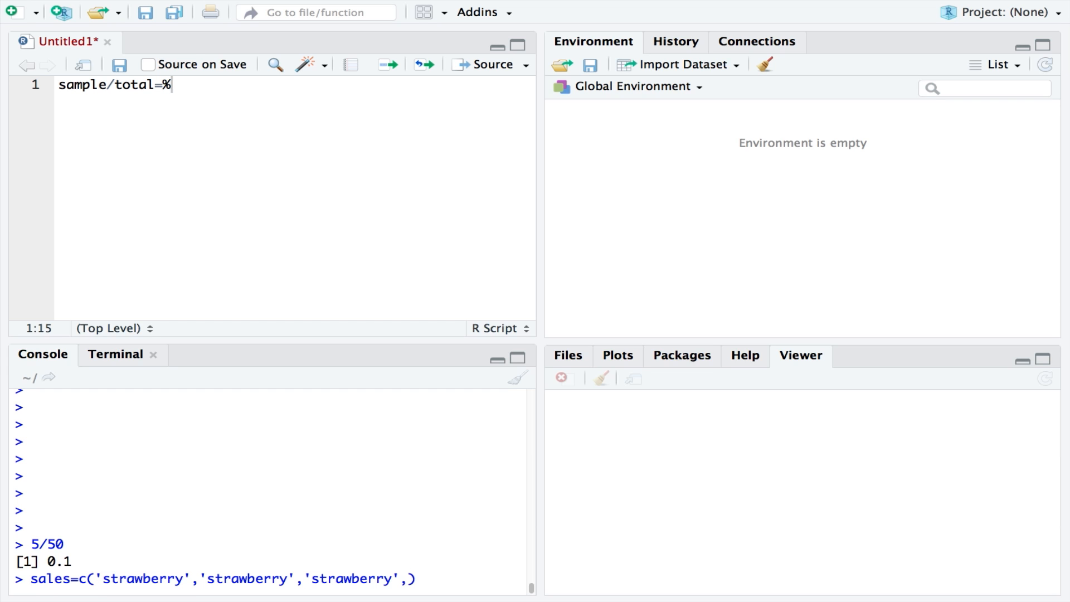
{"action": "type", "text": "'vanilla',"}
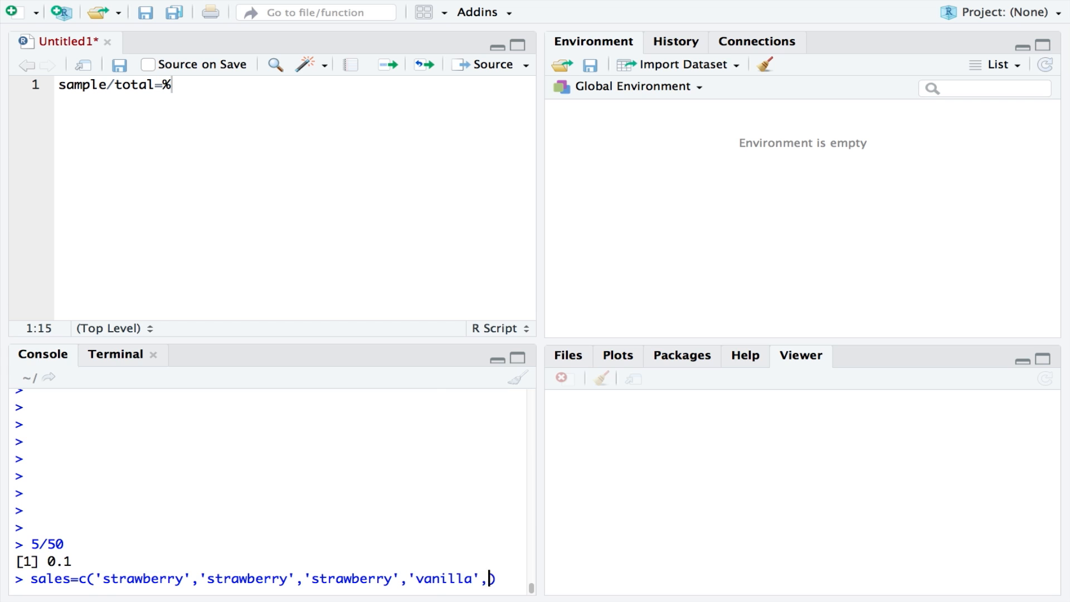
{"action": "type", "text": "'vanilla','vanilla','vanilla','vanilla','vanilla','ch"}
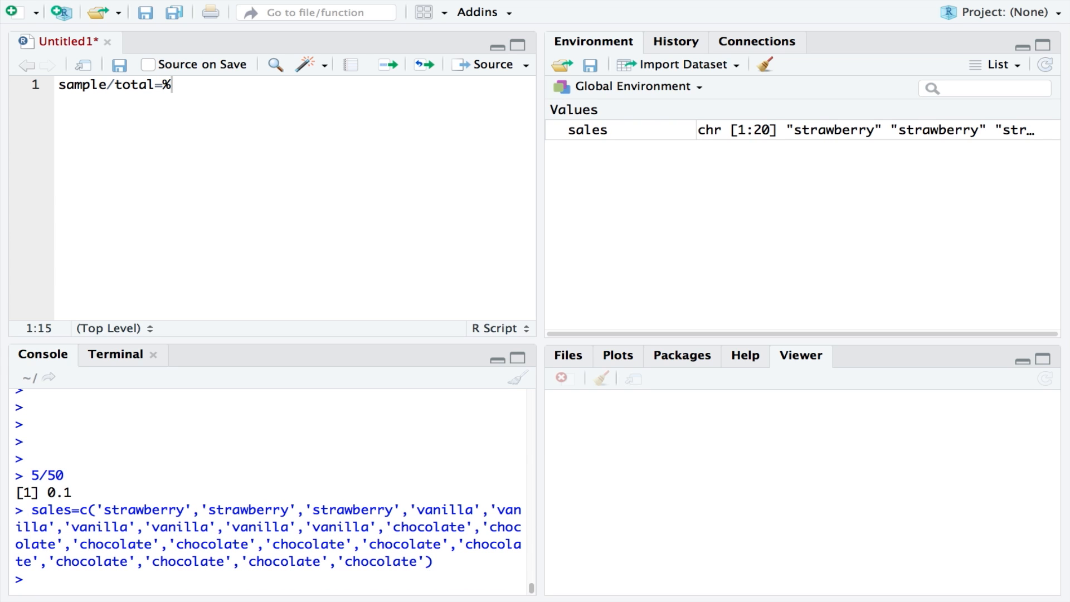
{"action": "type", "text": "View(sales"}
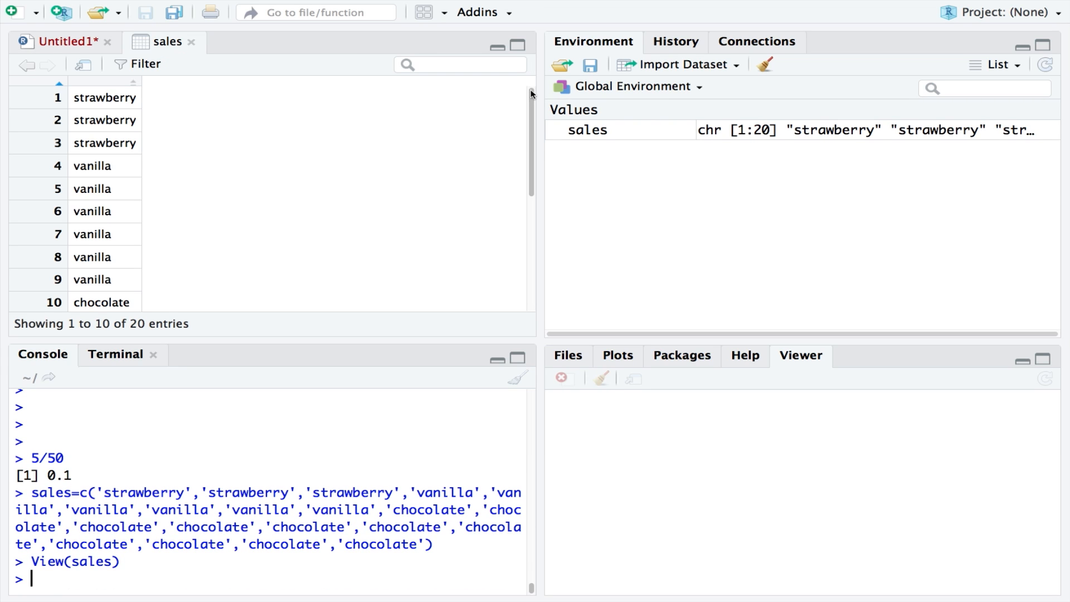
Step: Scroll the sales viewer to rows 11–20 and start the table(sales) call
{"action": "scroll", "scroll_direction": "down", "scroll_amount": 3}
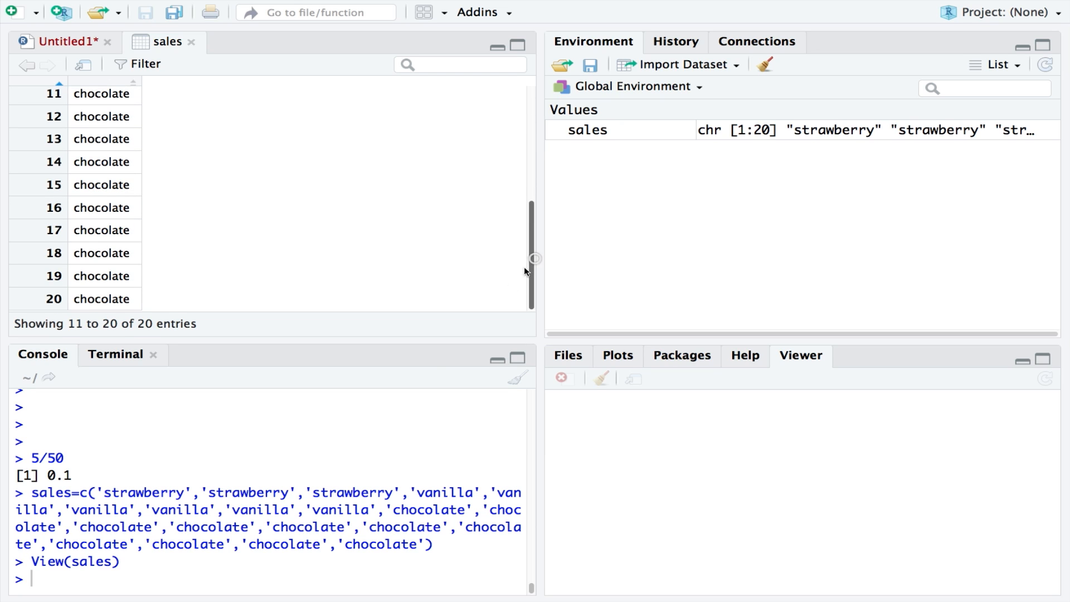
{"action": "mouse_move", "coordinate": [300, 577]}
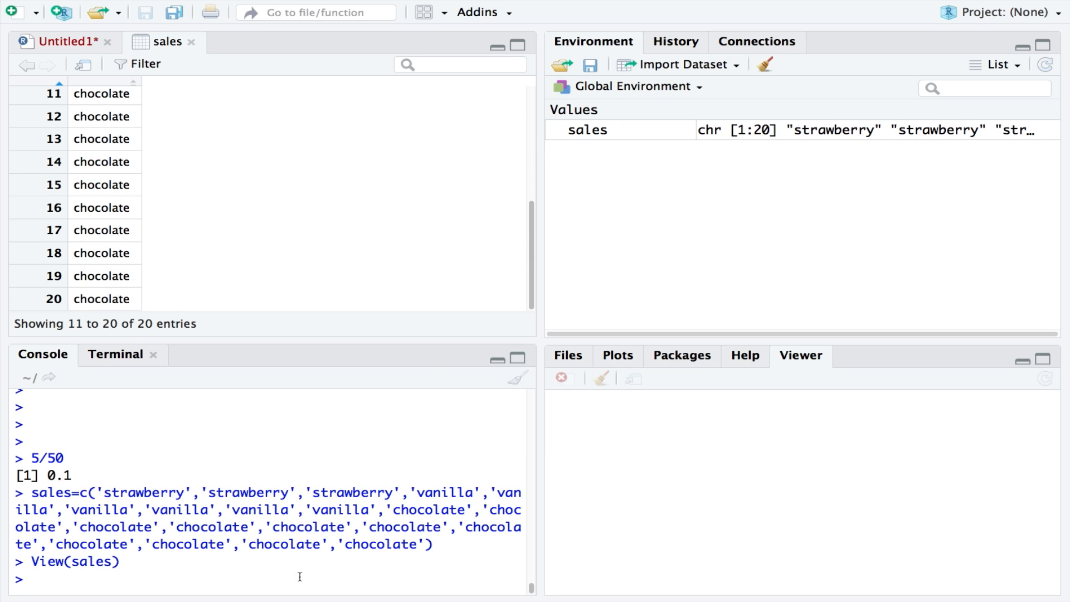
{"action": "type", "text": "table(sales"}
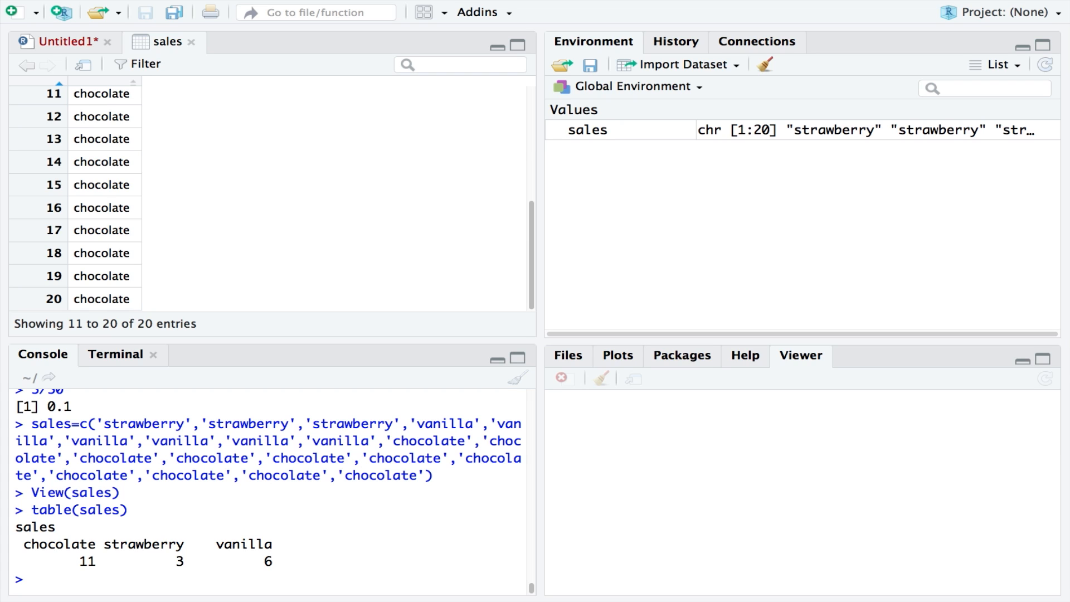
Step: Run length(sales) in the console, confirming 20 entries
{"action": "type", "text": "length(s"}
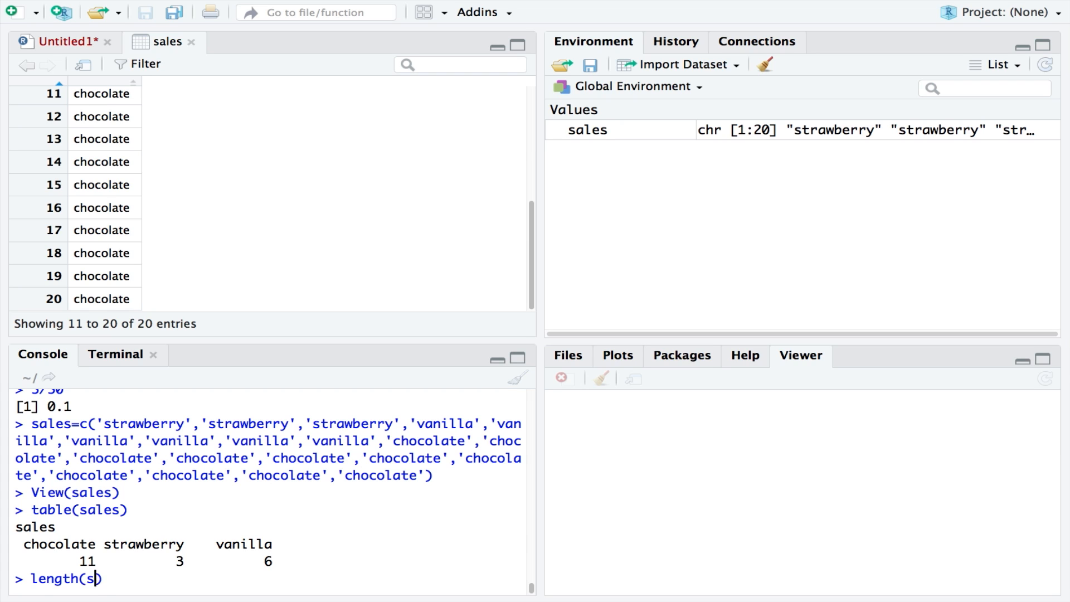
{"action": "type", "text": "ales"}
{"action": "key", "text": "Enter"}
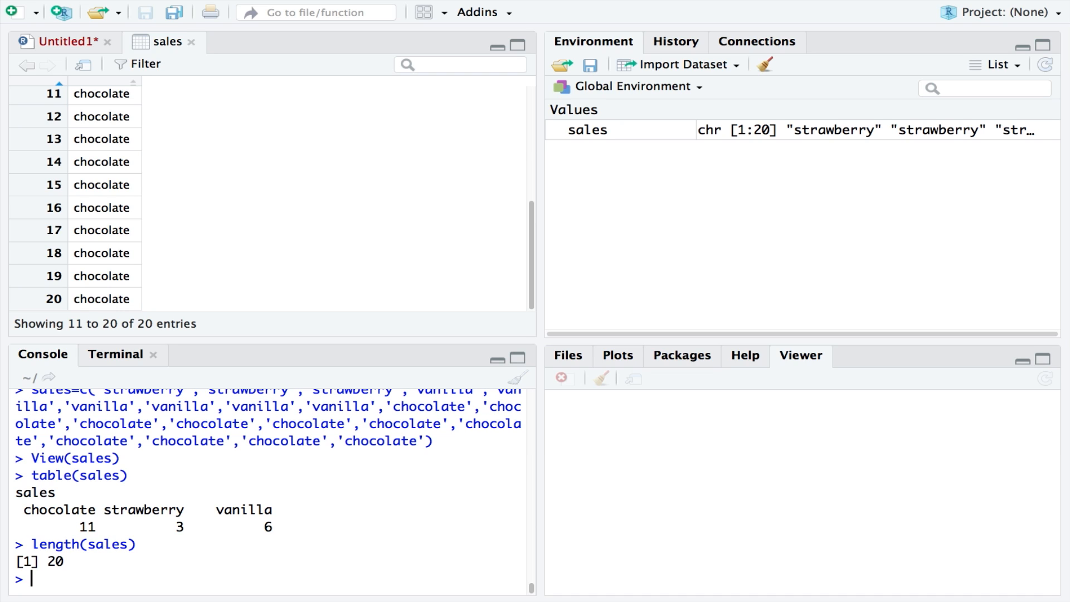
Step: Compute chocolate's share as 11/20 in the console, giving 0.55
{"action": "type", "text": "11"}
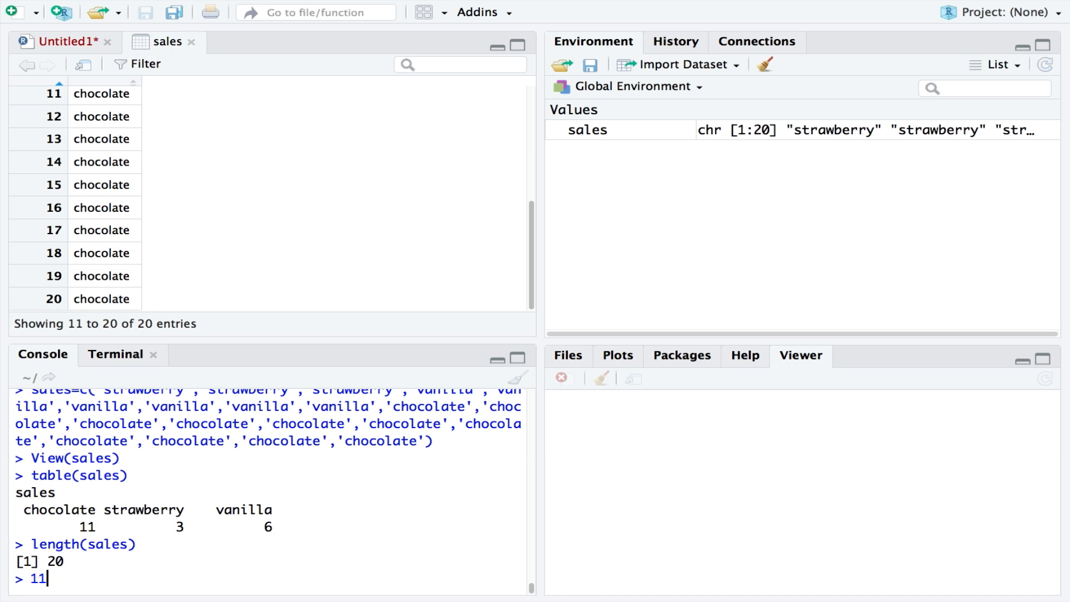
{"action": "type", "text": "/"}
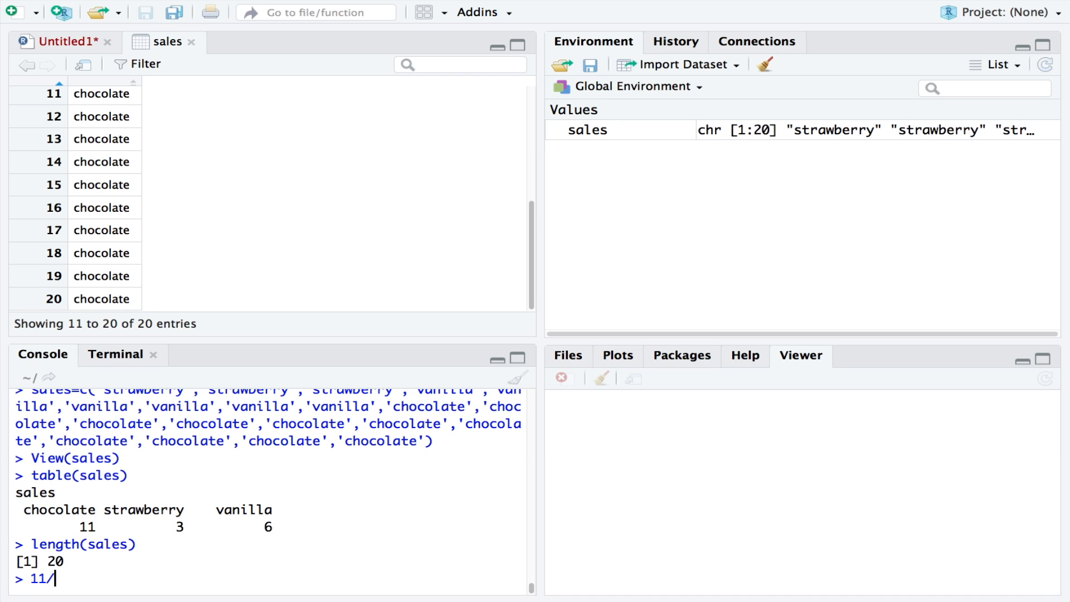
{"action": "type", "text": "20"}
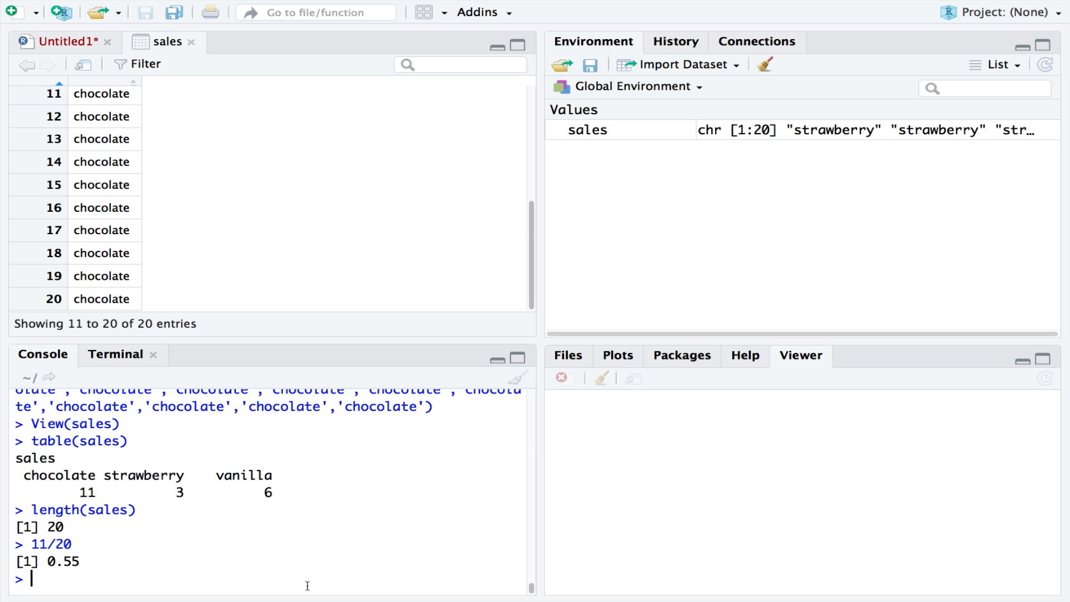
Step: Run table(sales)/length(sales), showing proportions 0.55, 0.15 and 0.30
{"action": "type", "text": "table(sales)/"}
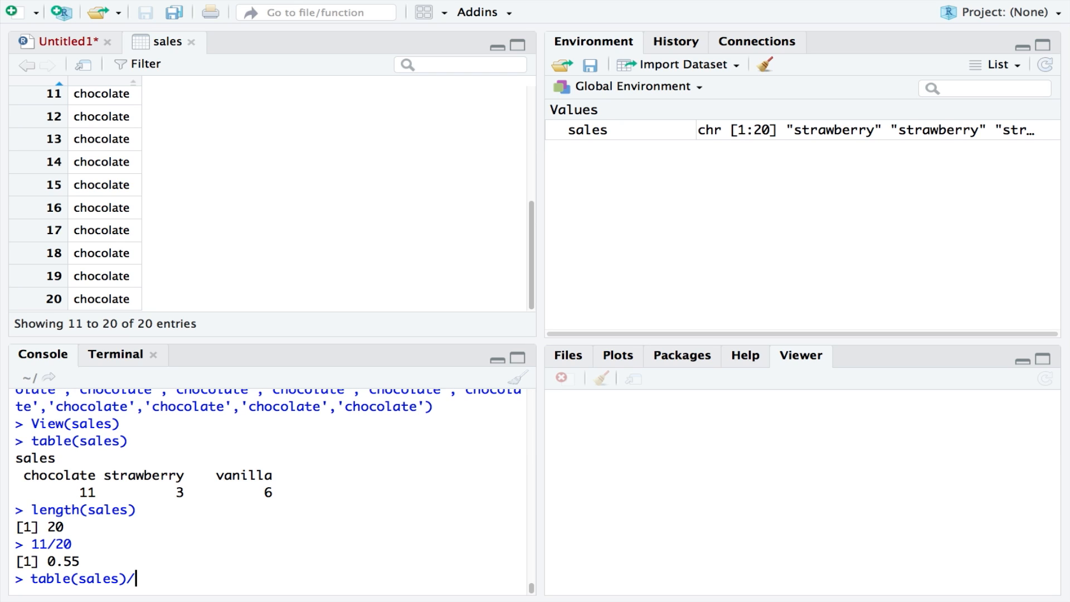
{"action": "type", "text": "length"}
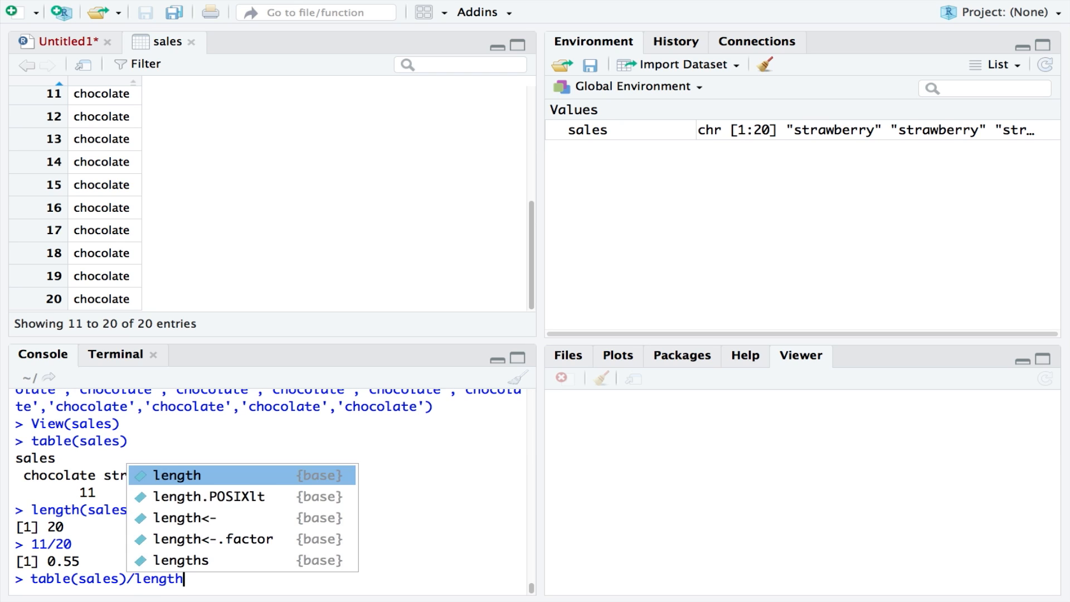
{"action": "key", "text": "Enter"}
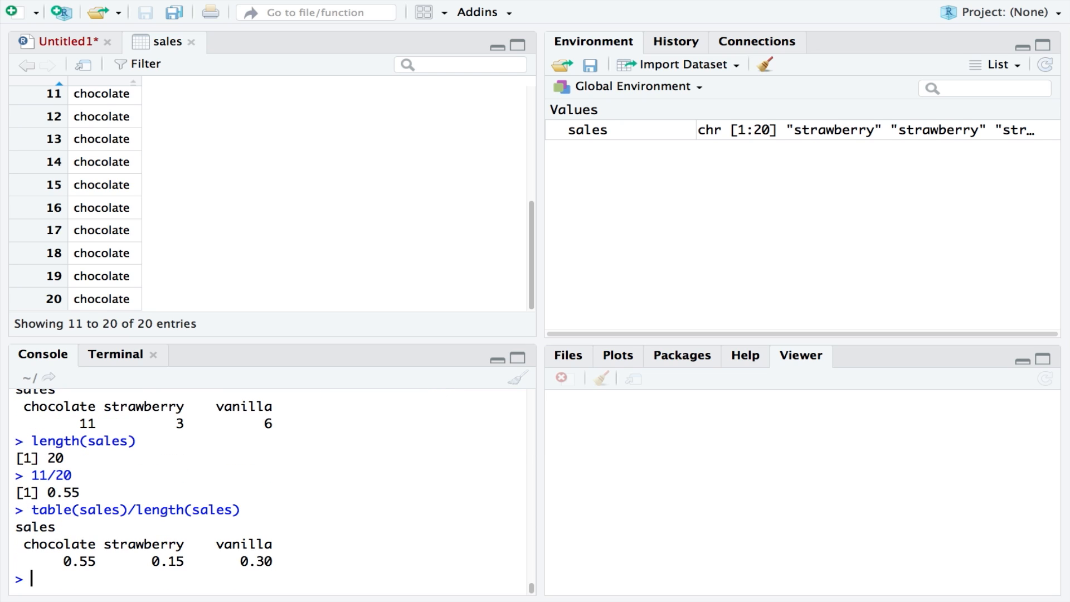